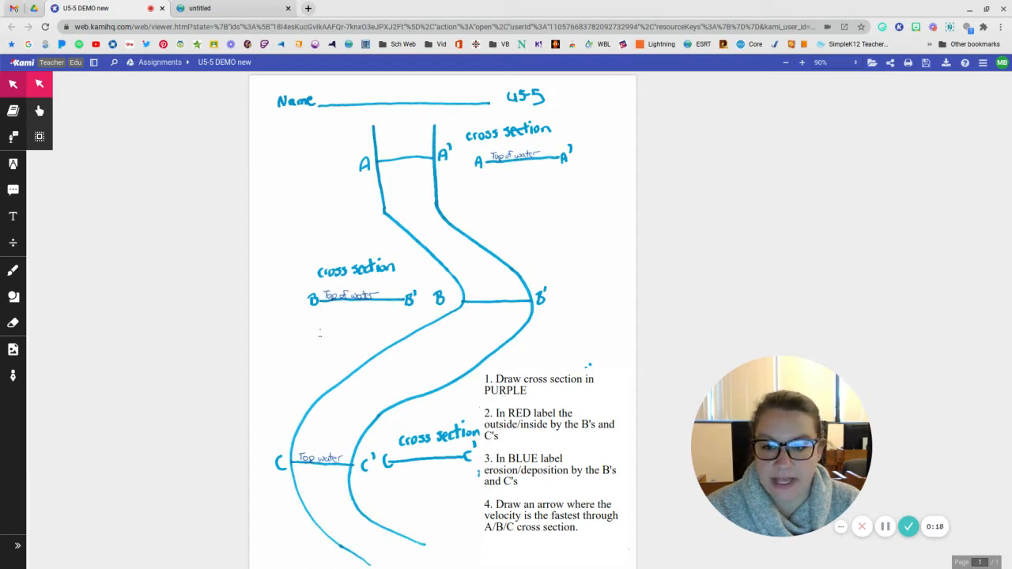
{"action": "mouse_move", "coordinate": [13, 269]}
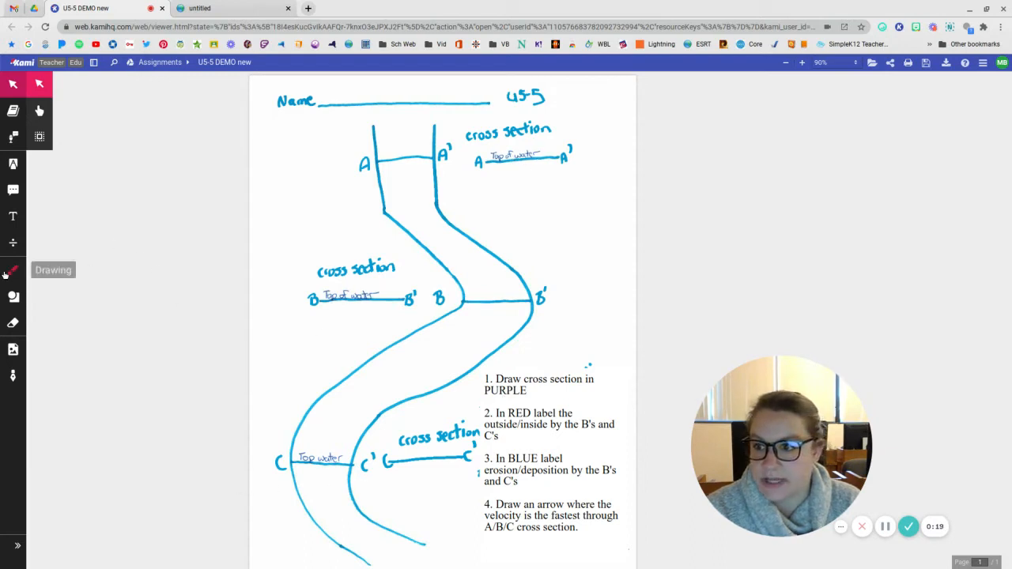
- Activate the freehand Drawing tool so the pen colour options appear
{"action": "left_click", "coordinate": [13, 268]}
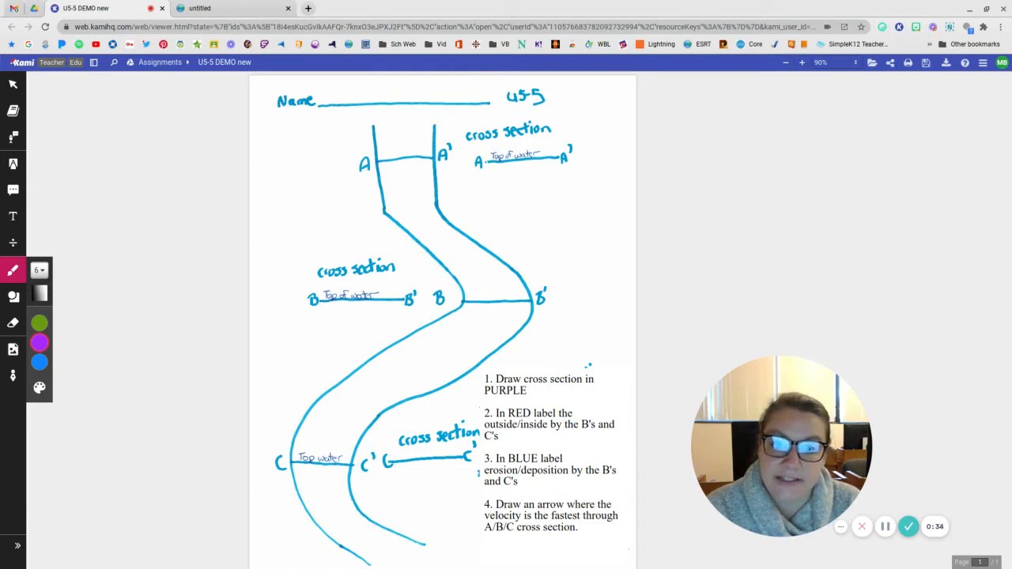
- Draw purple curved channel profiles under the water lines at A, B and C
{"action": "left_click_drag", "start_coordinate": [491, 161], "coordinate": [513, 190]}
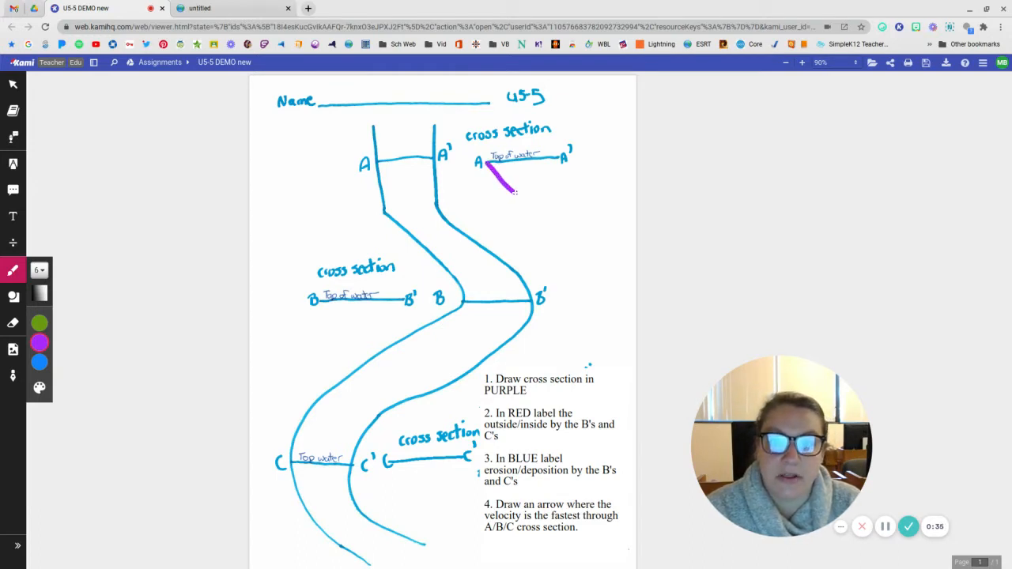
{"action": "left_click_drag", "start_coordinate": [493, 172], "coordinate": [561, 158]}
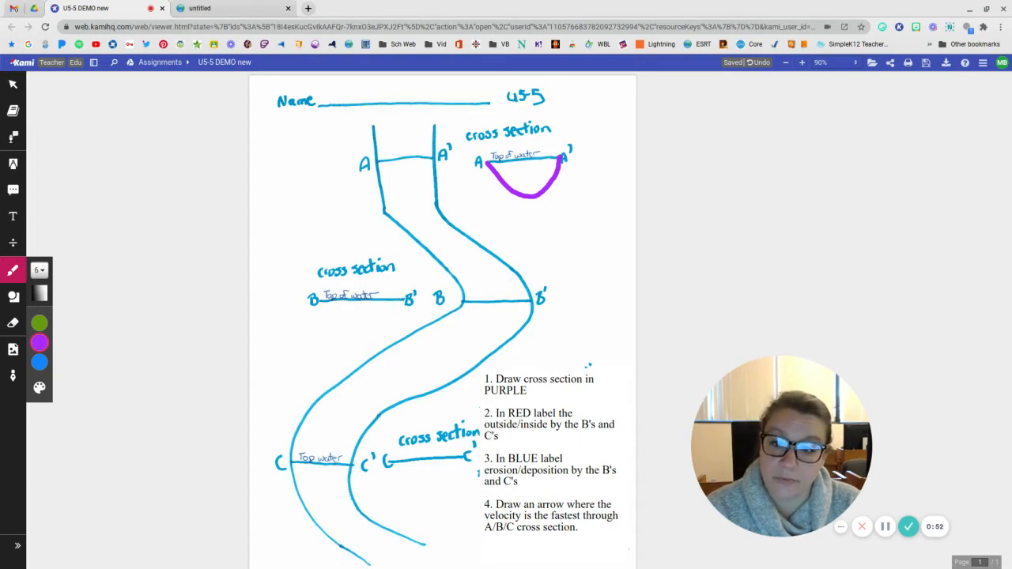
{"action": "left_click_drag", "start_coordinate": [315, 299], "coordinate": [335, 314]}
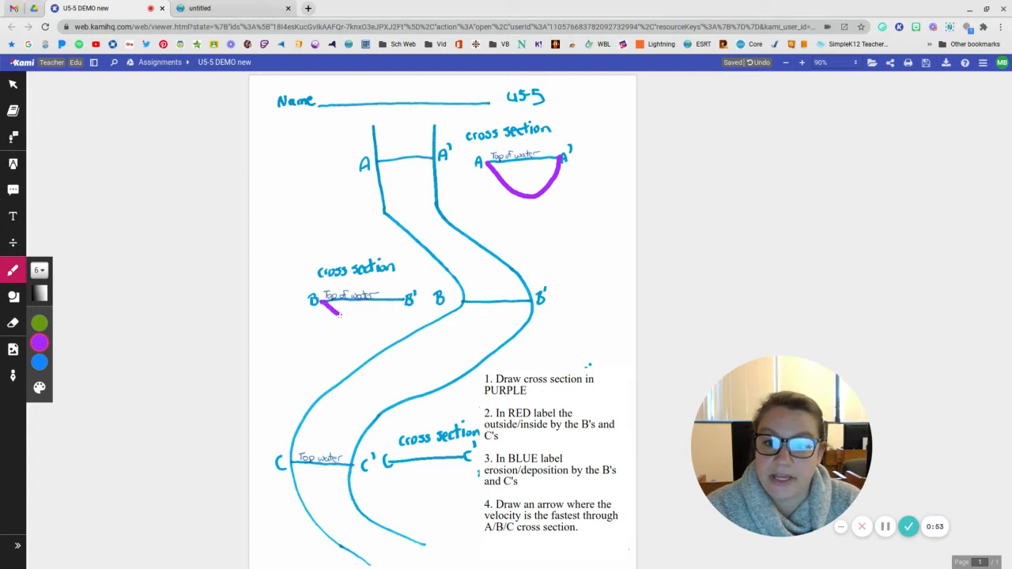
{"action": "left_click_drag", "start_coordinate": [329, 308], "coordinate": [398, 334]}
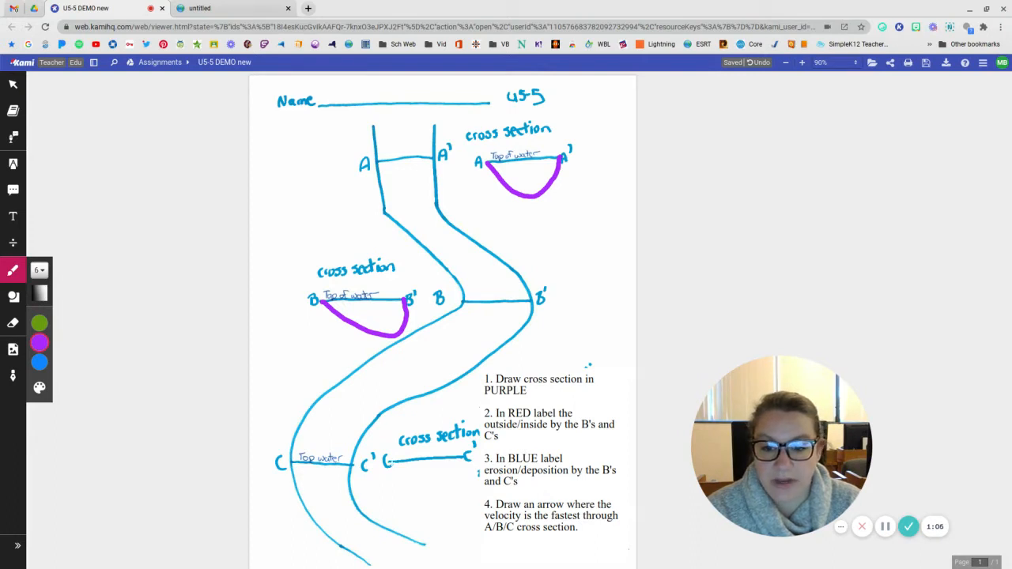
{"action": "left_click_drag", "start_coordinate": [396, 462], "coordinate": [399, 498]}
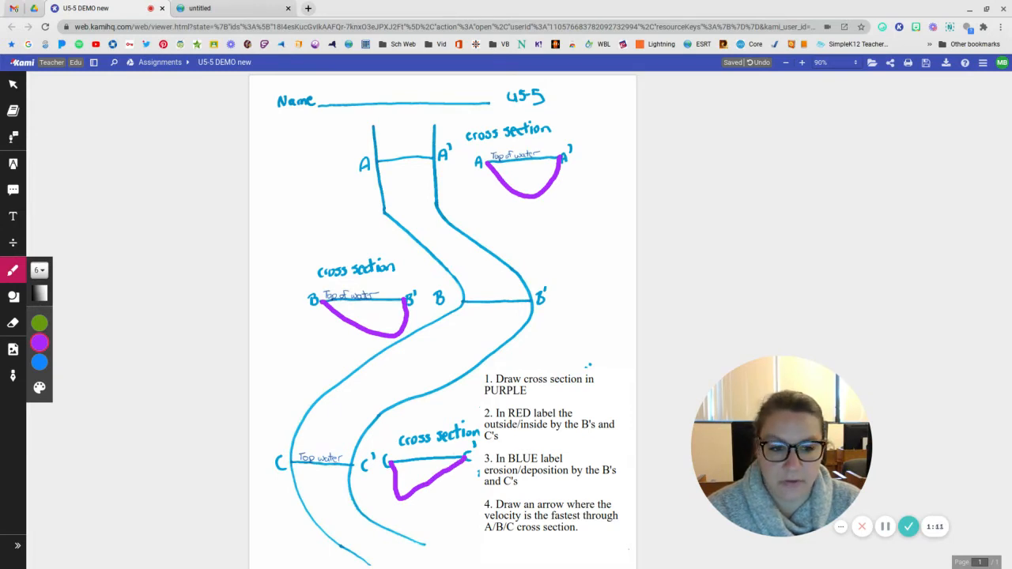
{"action": "left_click", "coordinate": [38, 323]}
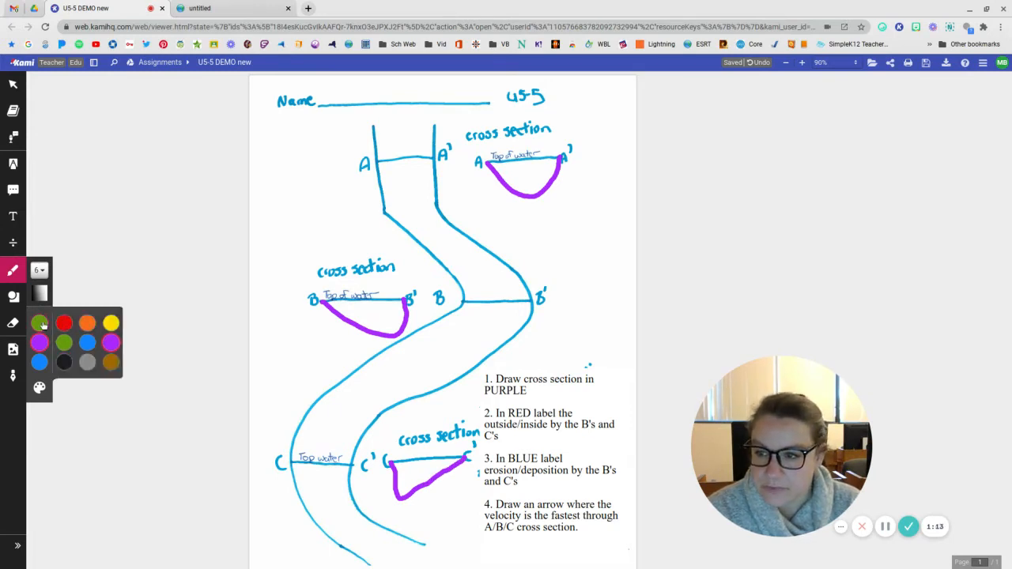
- Add red 'Inside' text labels beside the B' bank and at the C bend
{"action": "left_click", "coordinate": [63, 322]}
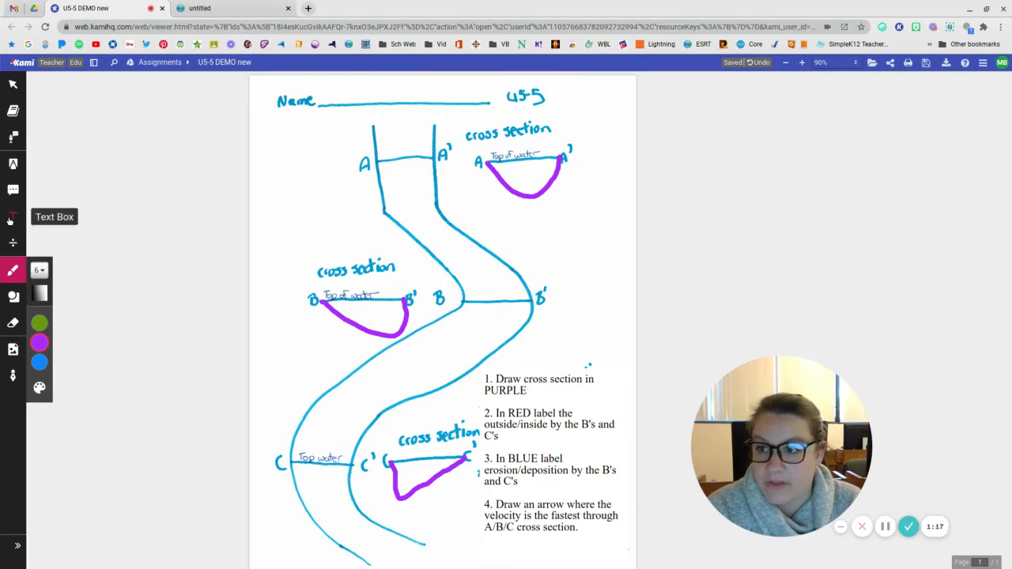
{"action": "left_click", "coordinate": [12, 217]}
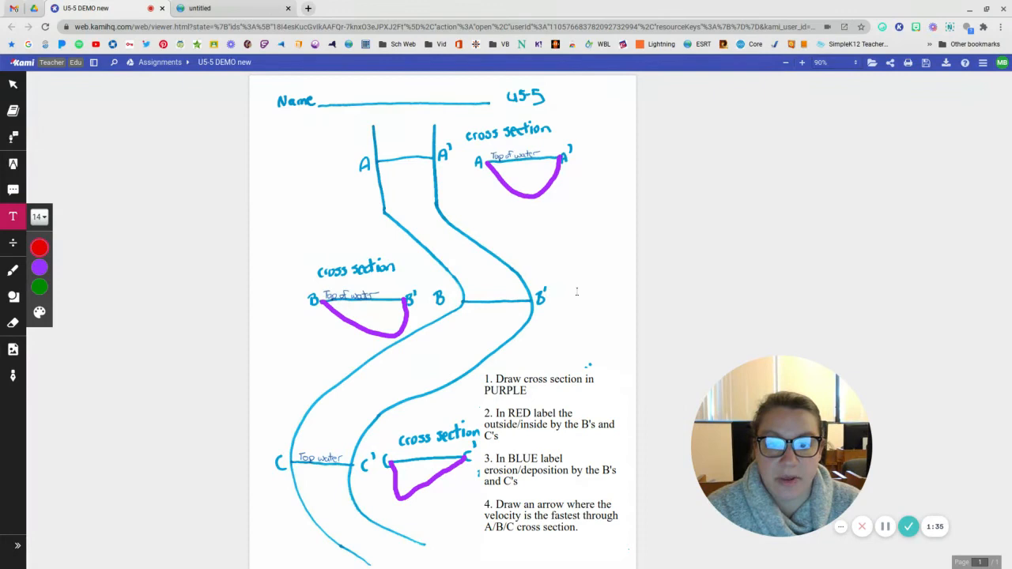
{"action": "left_click", "coordinate": [562, 291]}
{"action": "type", "text": "Outside"}
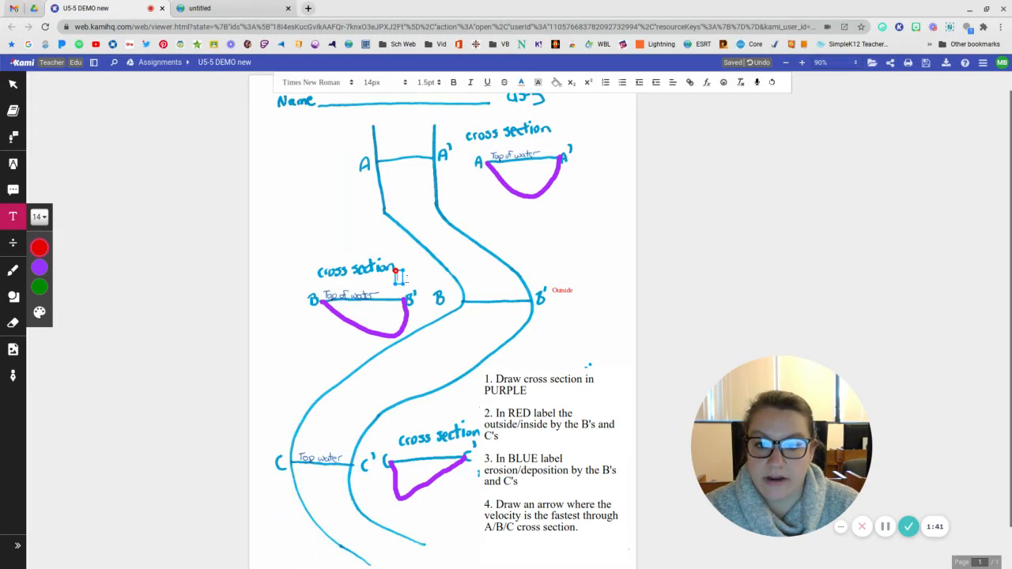
{"action": "type", "text": "Inside"}
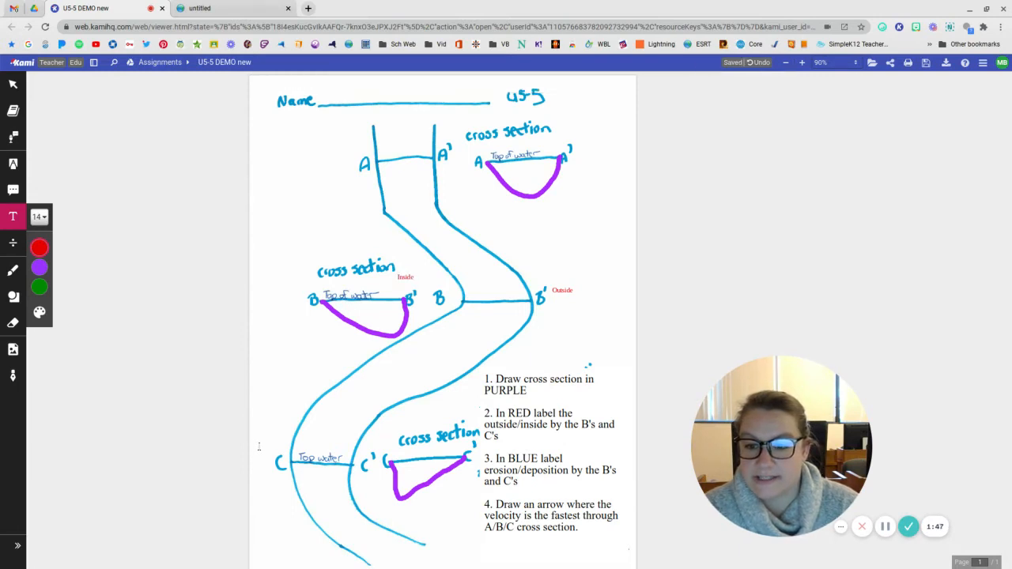
{"action": "left_click", "coordinate": [266, 446]}
{"action": "type", "text": "Outside"}
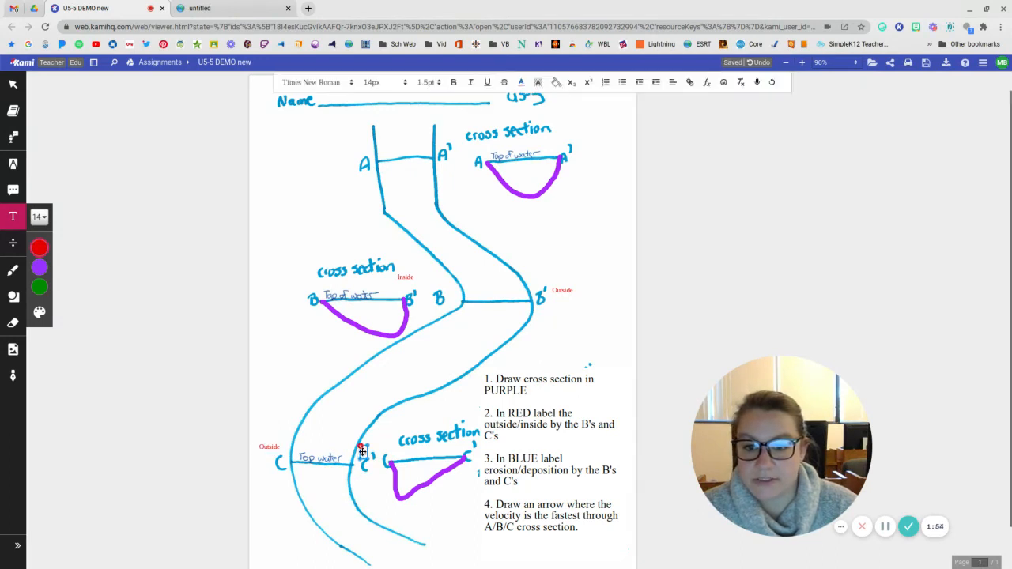
{"action": "type", "text": "Inside"}
{"action": "type", "text": "Erosion"}
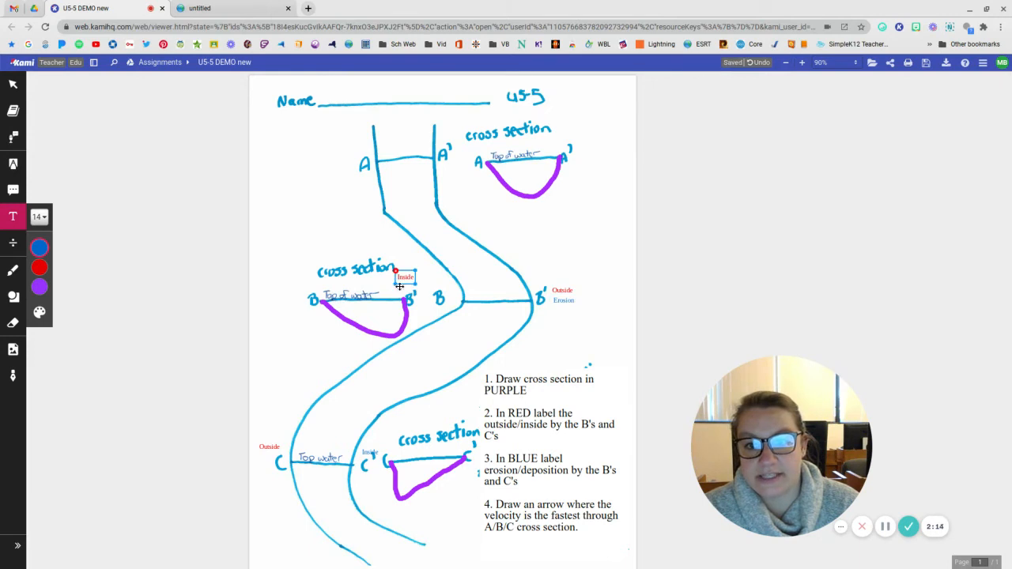
- Add a blue 'Deposition' label under the inside label at B
{"action": "left_click", "coordinate": [405, 283]}
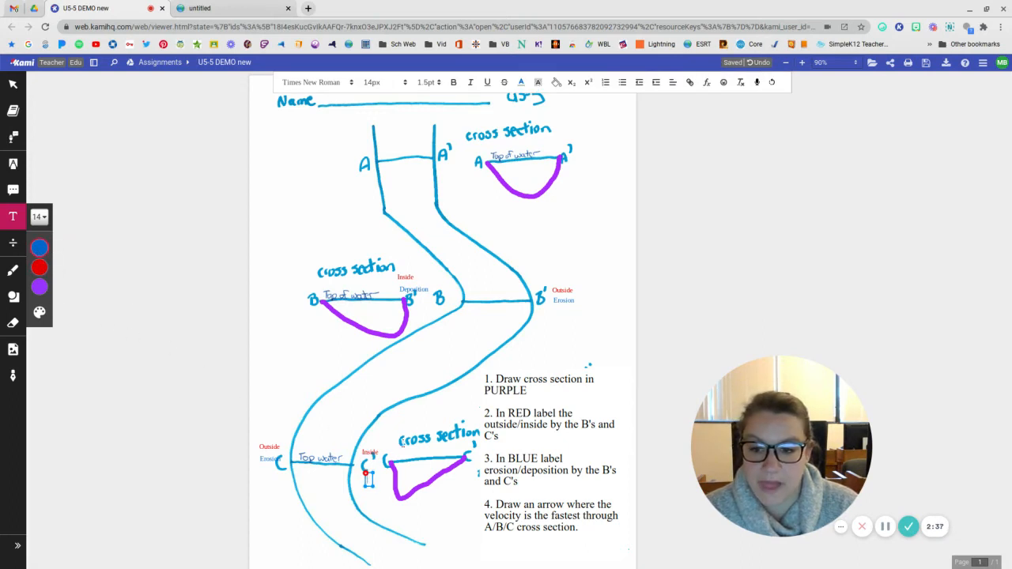
{"action": "type", "text": "Deposition"}
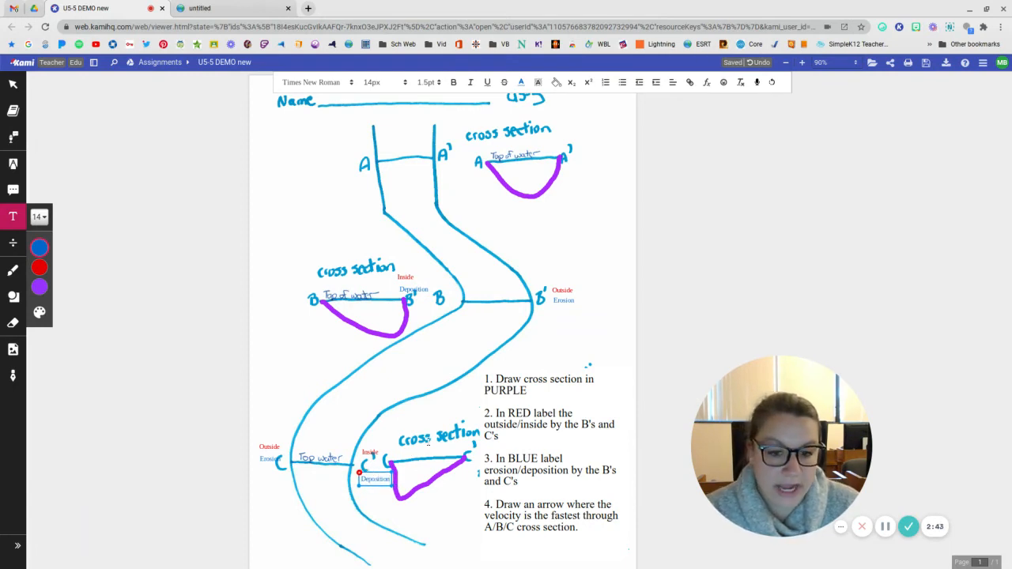
{"action": "mouse_move", "coordinate": [13, 268]}
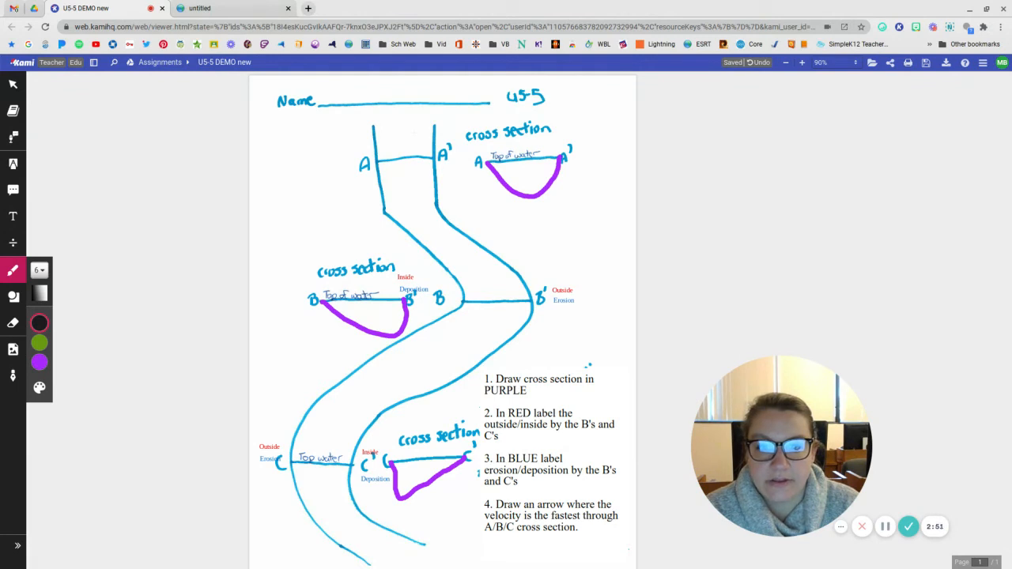
- Draw the black arrow shaft and head between A and A', then curve the line down to B'
{"action": "left_click_drag", "start_coordinate": [405, 129], "coordinate": [405, 182]}
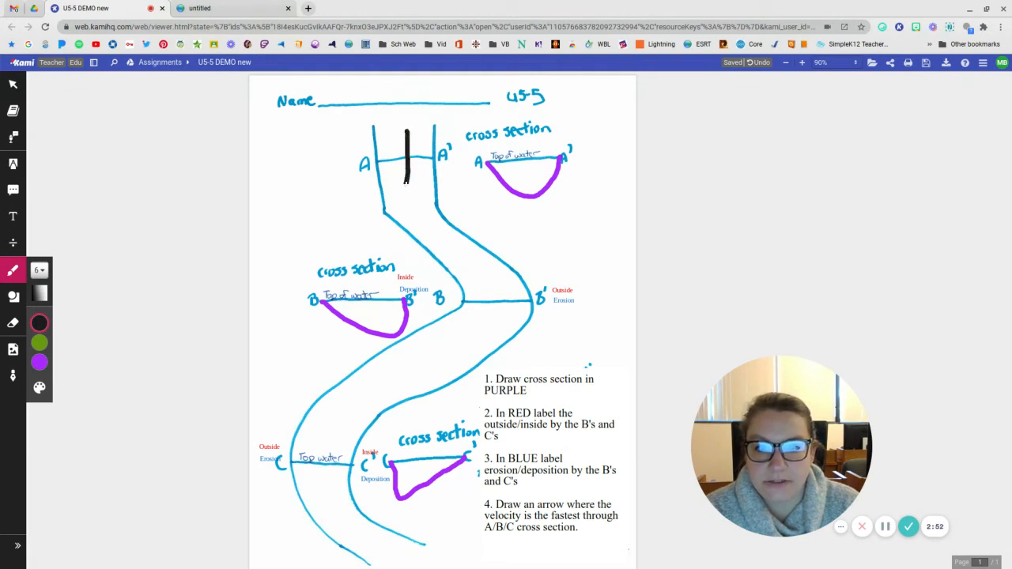
{"action": "left_click_drag", "start_coordinate": [405, 150], "coordinate": [405, 187]}
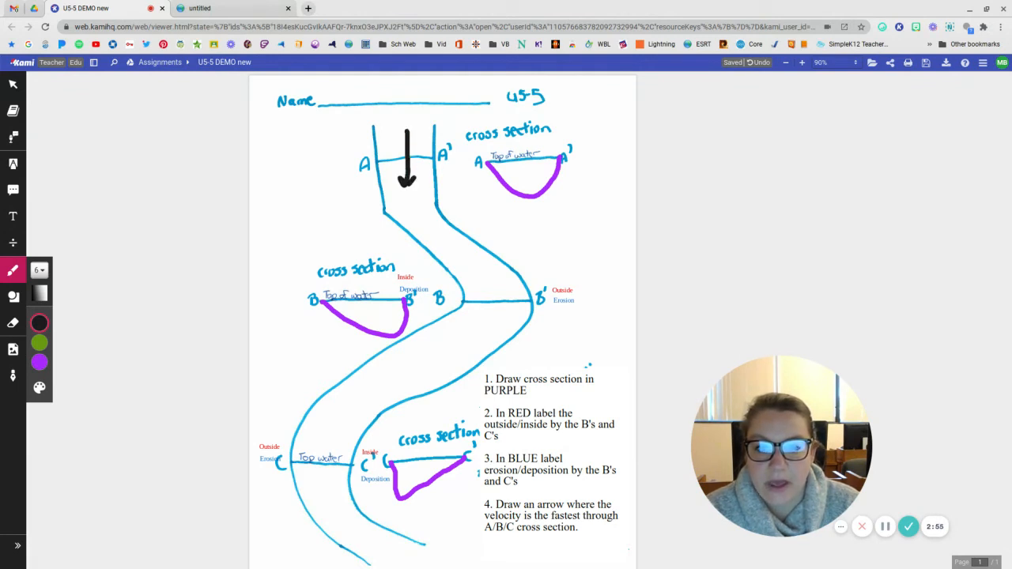
{"action": "left_click_drag", "start_coordinate": [419, 205], "coordinate": [439, 238]}
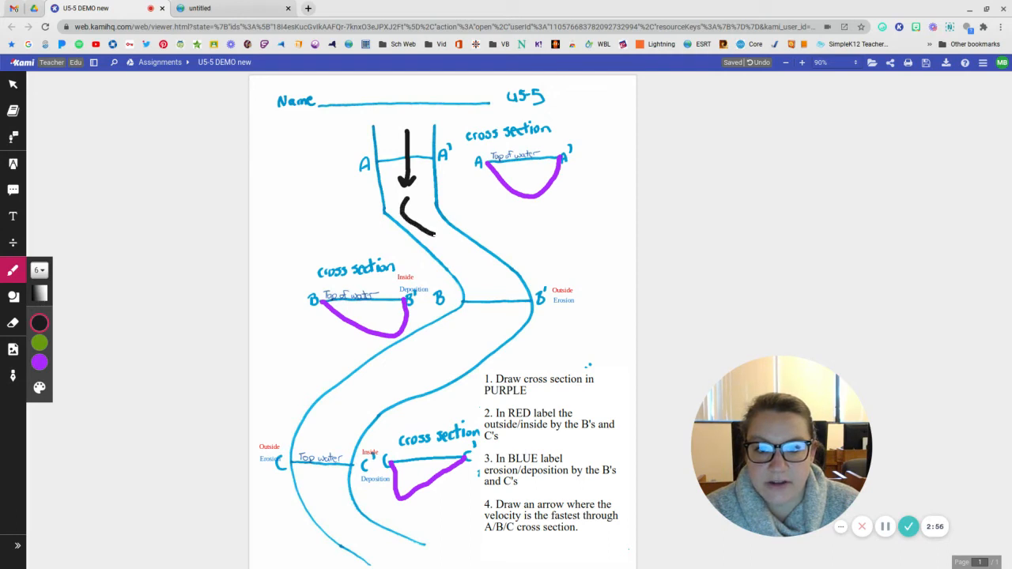
{"action": "left_click_drag", "start_coordinate": [430, 234], "coordinate": [525, 291]}
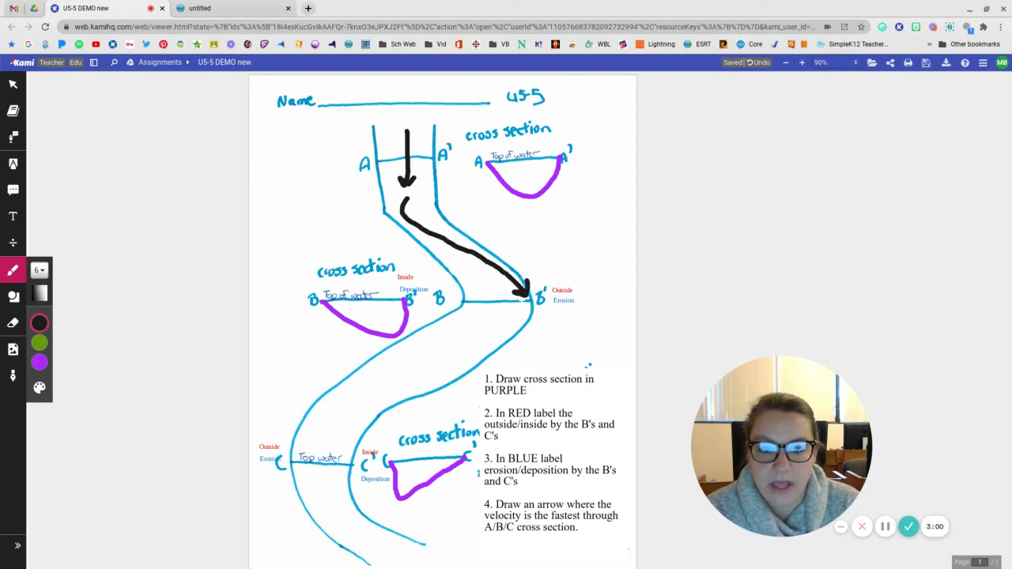
- Add an arrowhead at B' and extend the black line past C down the channel
{"action": "left_click_drag", "start_coordinate": [525, 303], "coordinate": [458, 356]}
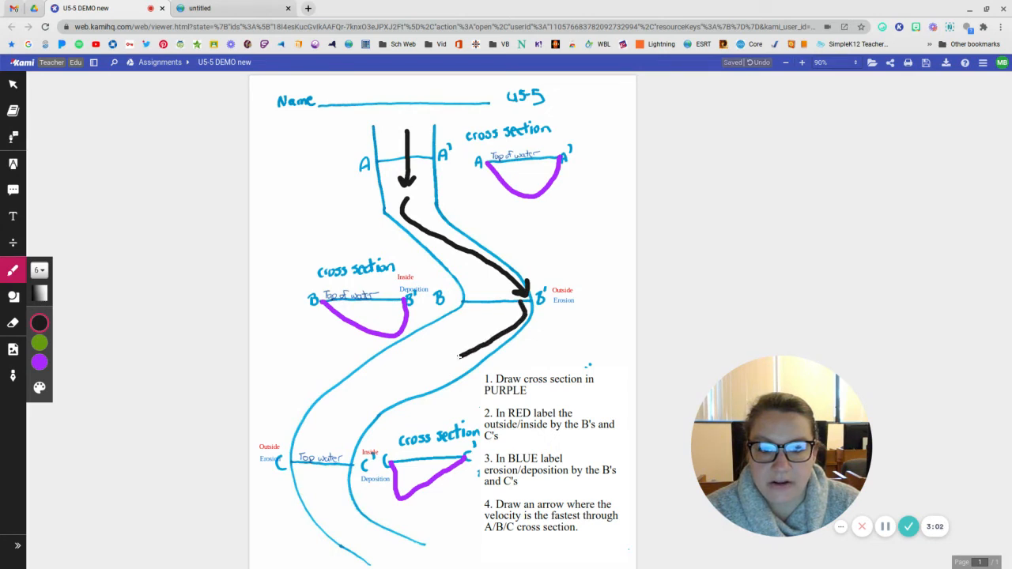
{"action": "left_click_drag", "start_coordinate": [458, 361], "coordinate": [348, 395]}
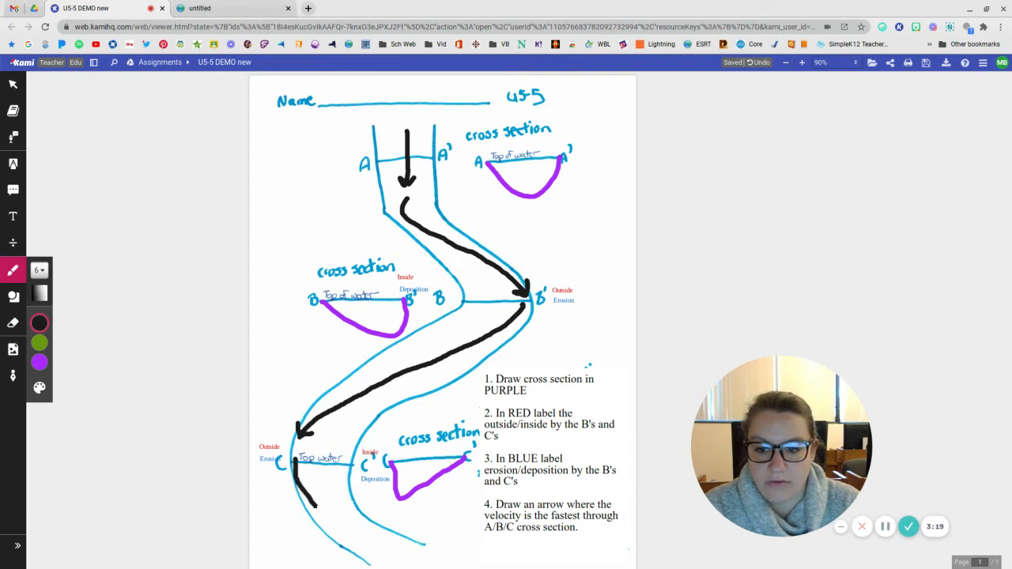
{"action": "left_click_drag", "start_coordinate": [316, 499], "coordinate": [395, 546]}
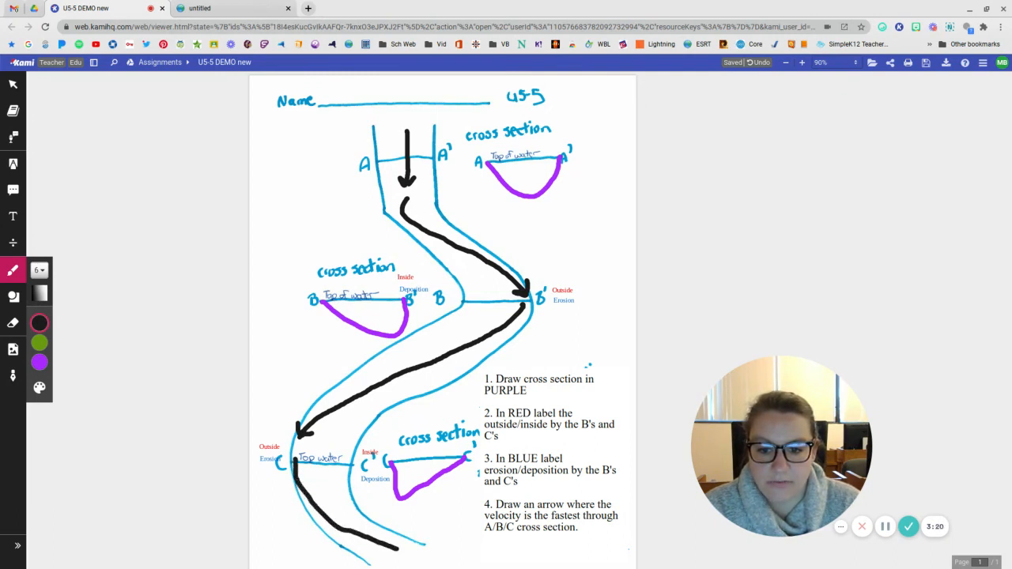